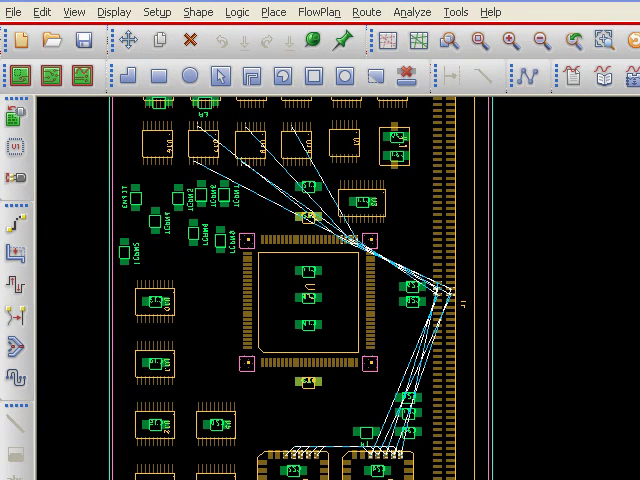
pyautogui.moveTo(310, 470)
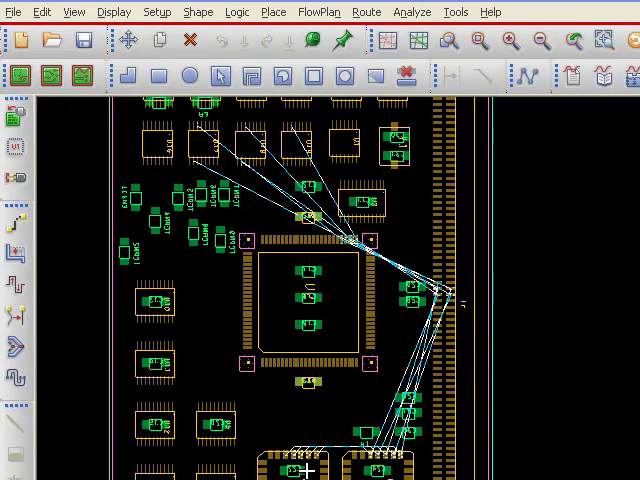
pyautogui.moveTo(356, 220)
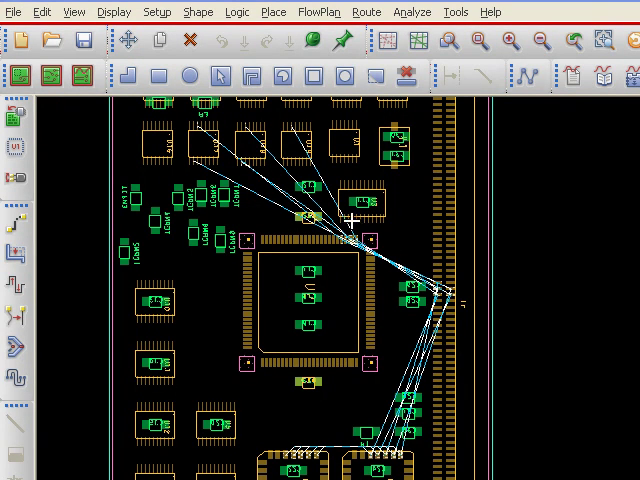
pyautogui.moveTo(276, 148)
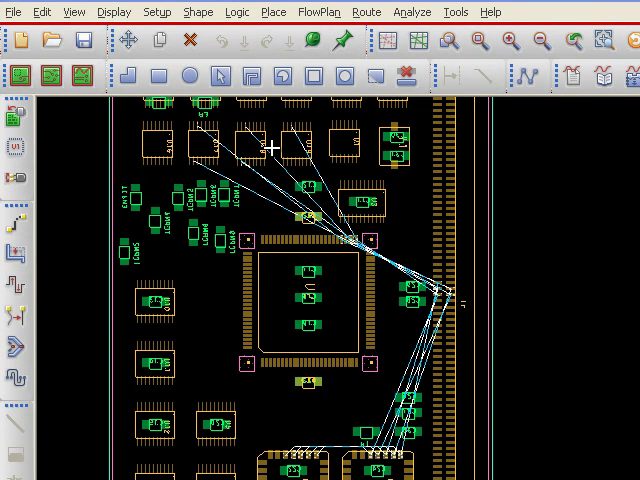
pyautogui.moveTo(188, 148)
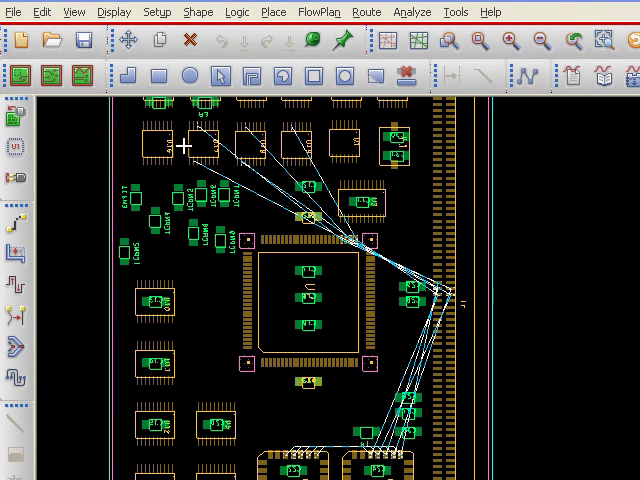
pyautogui.moveTo(298, 358)
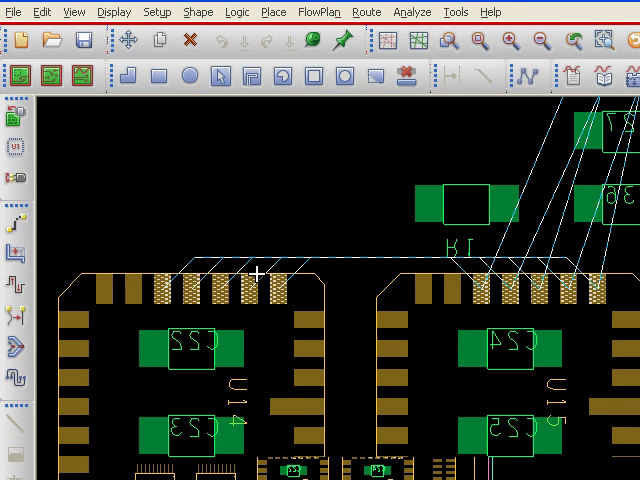
pyautogui.moveTo(280, 152)
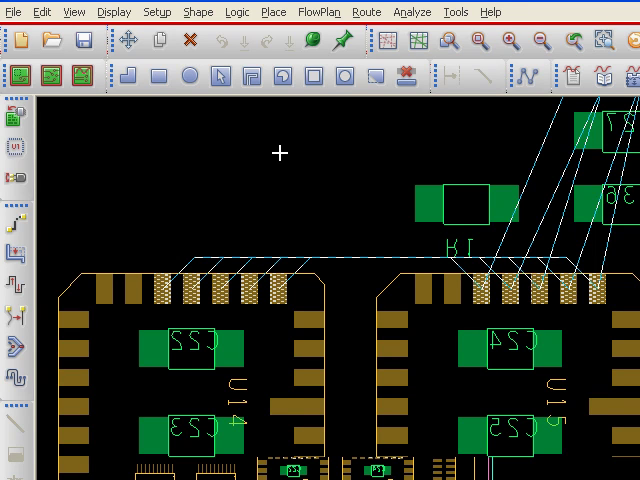
pyautogui.moveTo(580, 122)
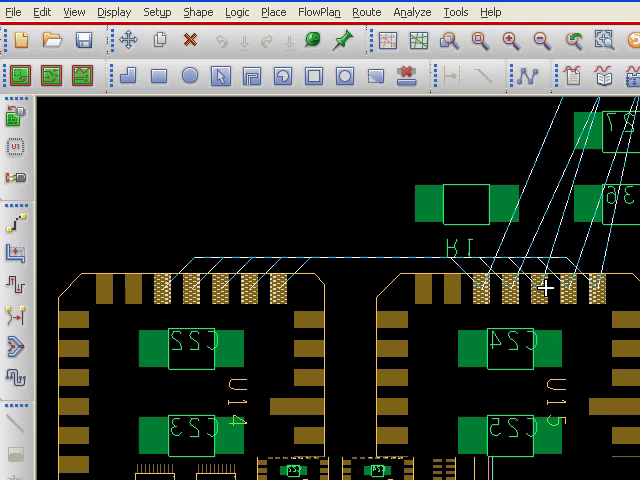
pyautogui.moveTo(368, 284)
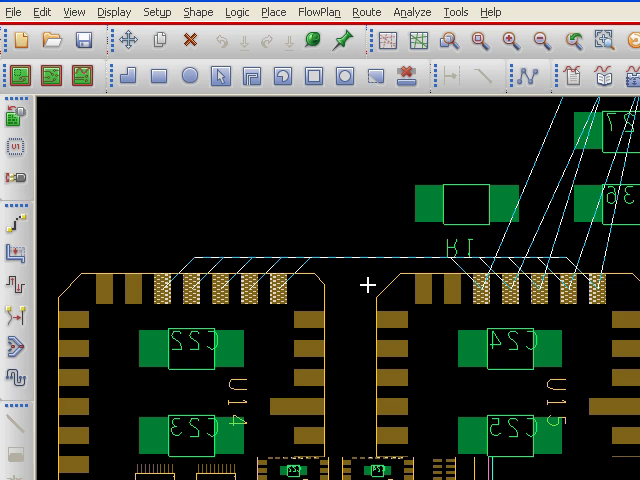
pyautogui.moveTo(304, 148)
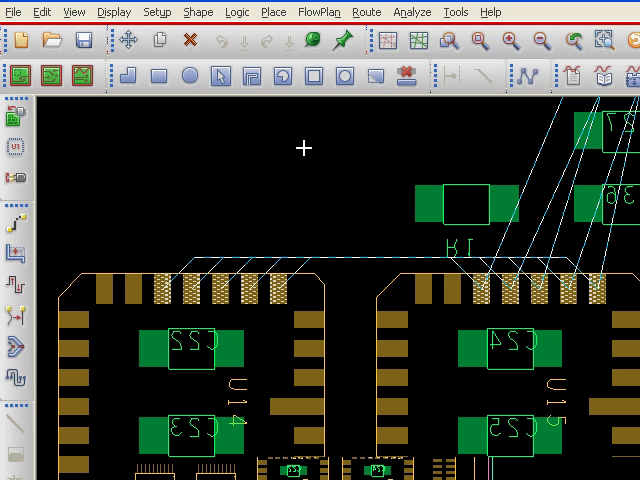
# Step: Probe net A3 and view its topology in OrCAD PCB SI via Cadence Product Choices
pyautogui.click(412, 12)
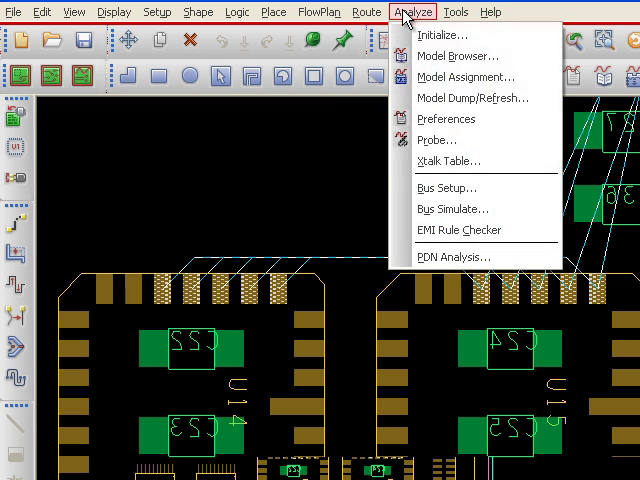
pyautogui.moveTo(438, 140)
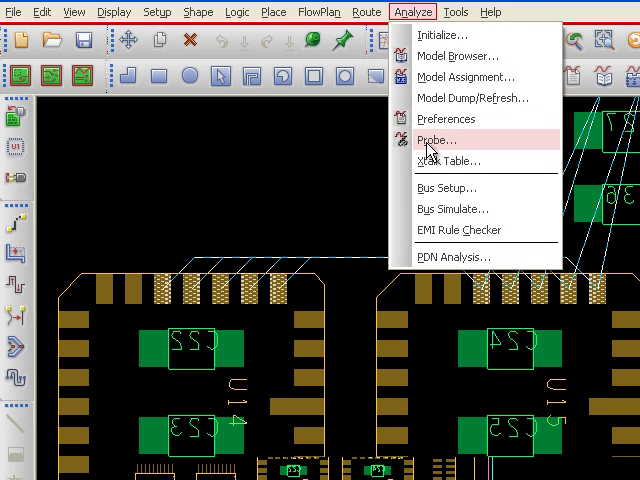
pyautogui.click(436, 140)
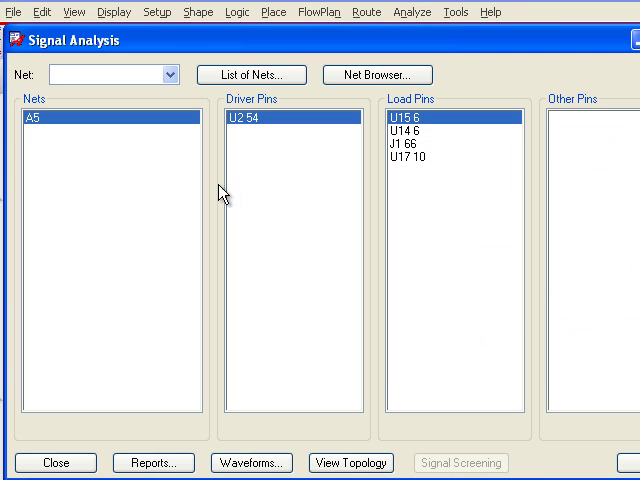
pyautogui.click(350, 462)
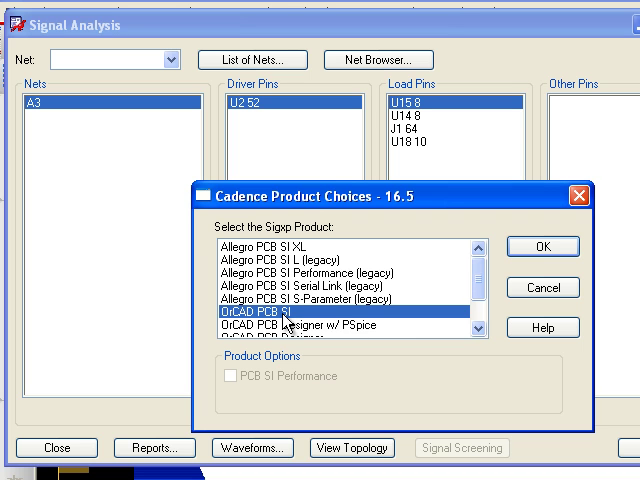
pyautogui.click(542, 246)
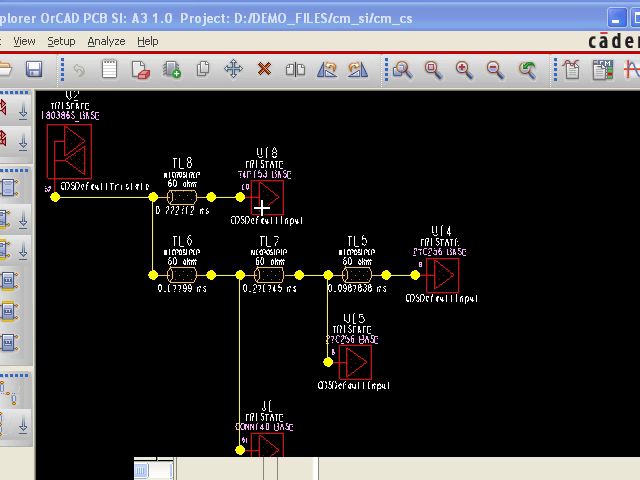
pyautogui.moveTo(466, 236)
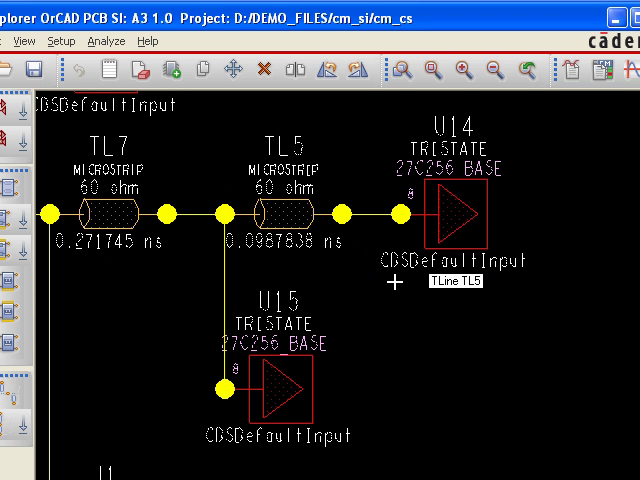
pyautogui.moveTo(404, 212)
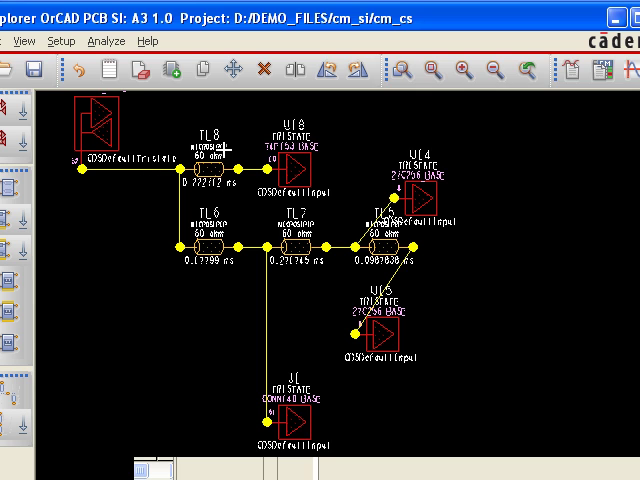
pyautogui.moveTo(372, 360)
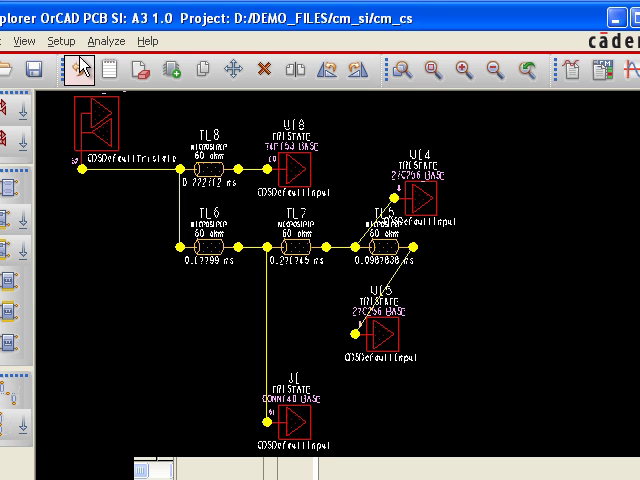
# Step: Add a Length-type Prop Delay rule U2.52 to U15.8 with Min Length 2000 mil
pyautogui.click(62, 40)
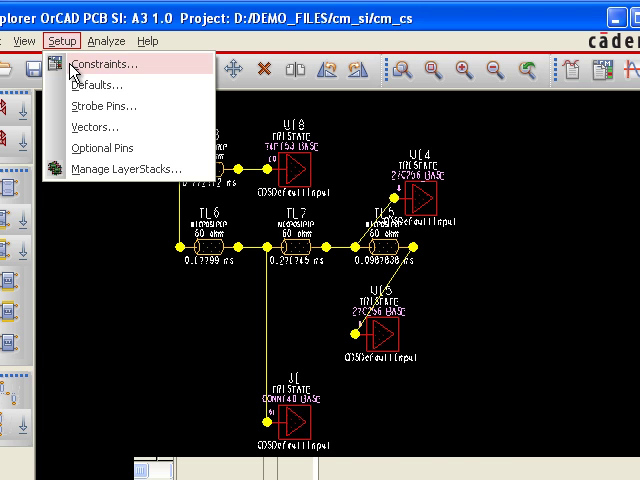
pyautogui.click(100, 64)
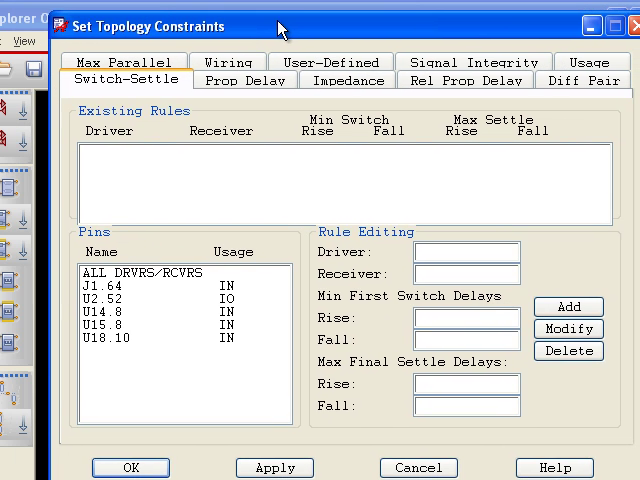
pyautogui.click(244, 80)
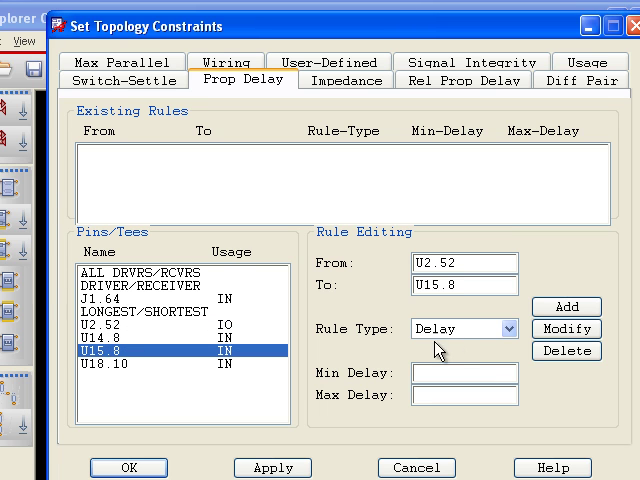
pyautogui.click(464, 328)
pyautogui.write('30')
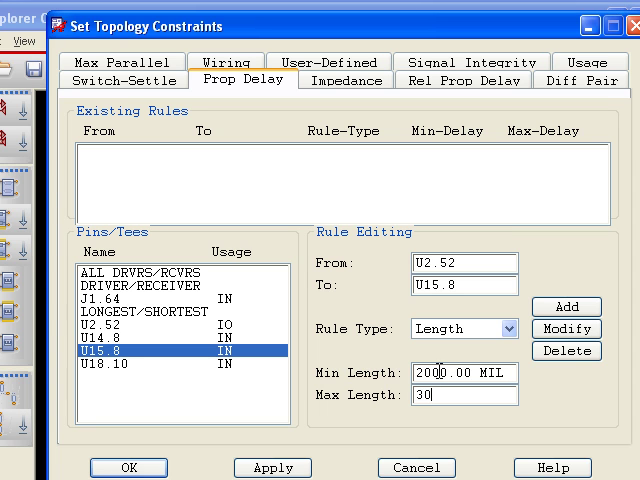
pyautogui.click(564, 306)
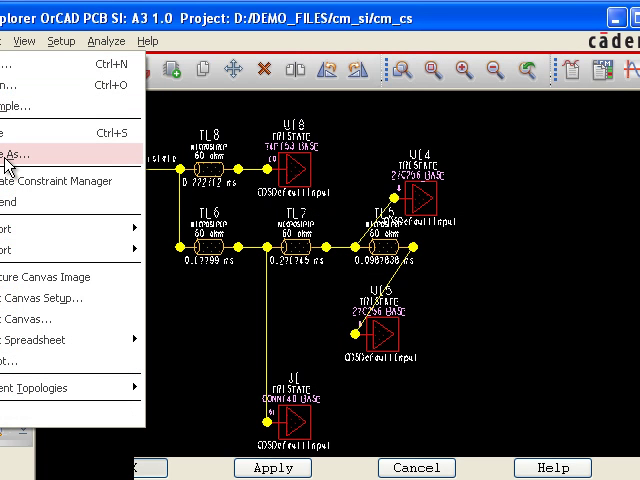
# Step: Save the A3 topology to the Desktop as demo.top
pyautogui.click(30, 154)
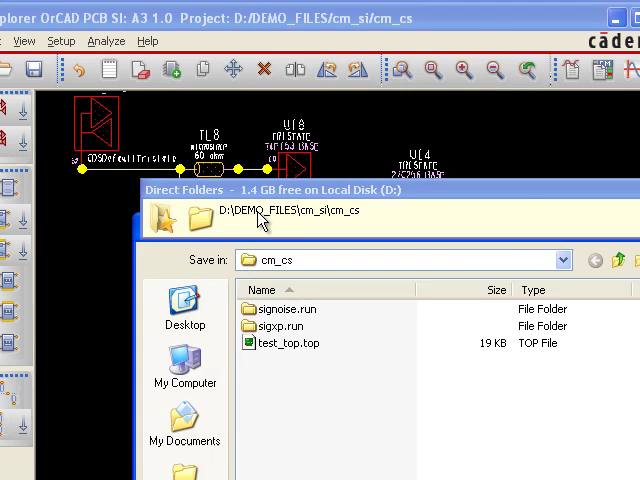
pyautogui.click(184, 304)
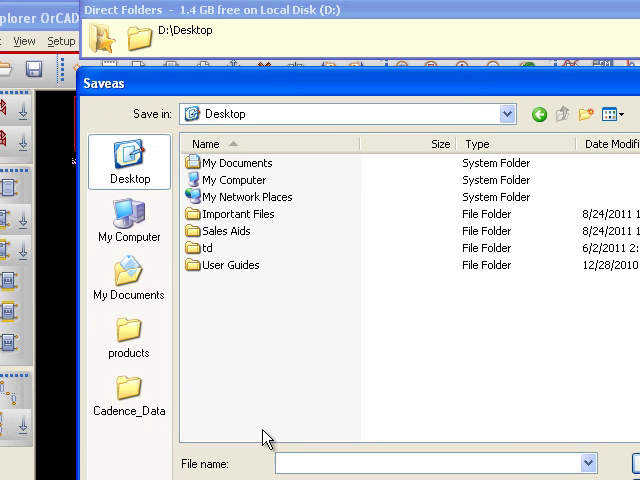
pyautogui.write('de')
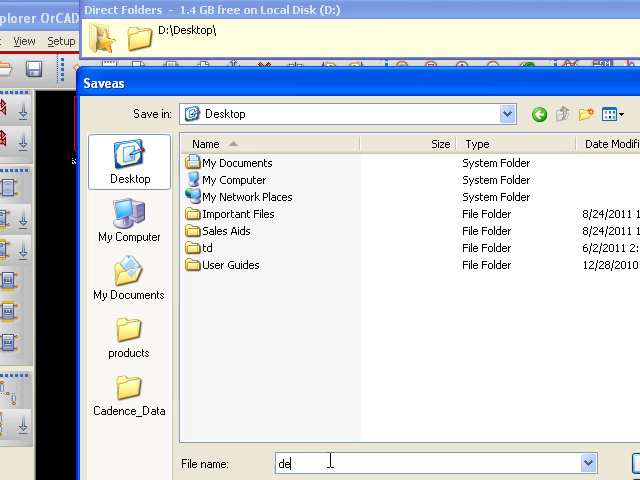
pyautogui.write('mo')
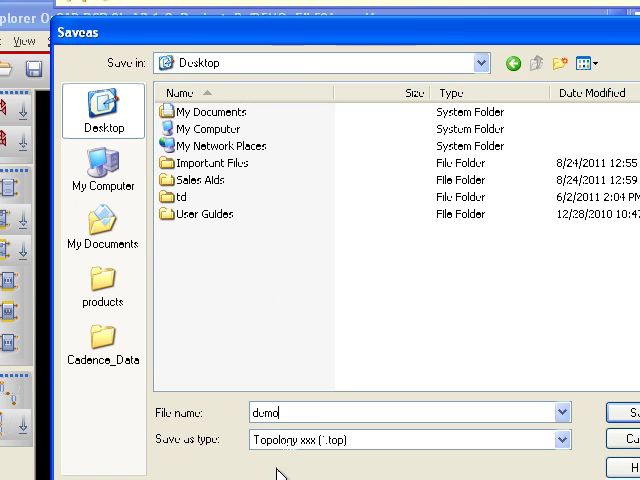
pyautogui.click(620, 414)
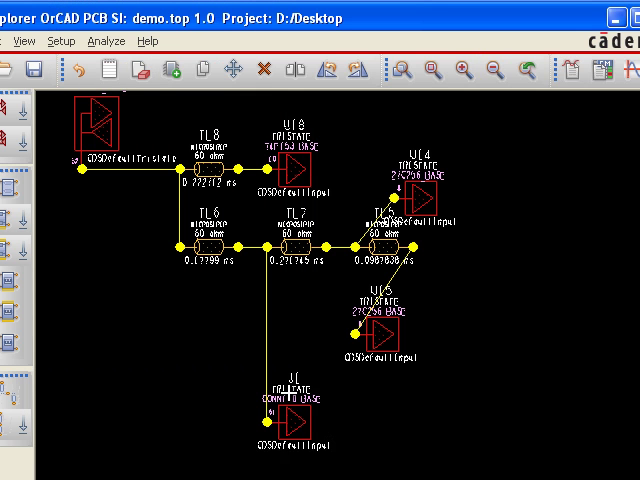
pyautogui.moveTo(368, 130)
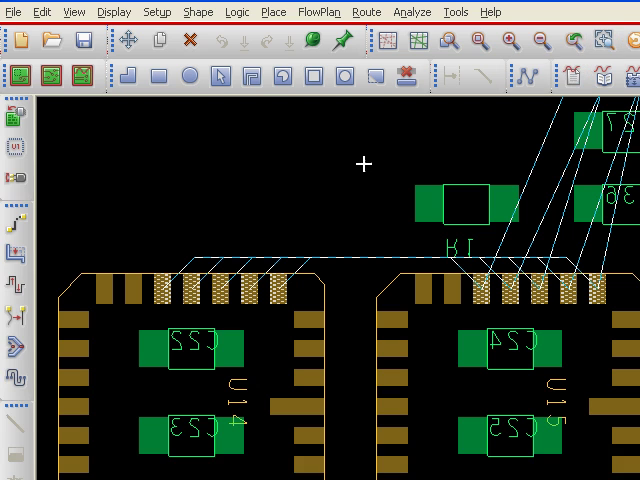
# Step: Bring up the board canvas context menu back in Allegro PCB Editor
pyautogui.rightClick(210, 184)
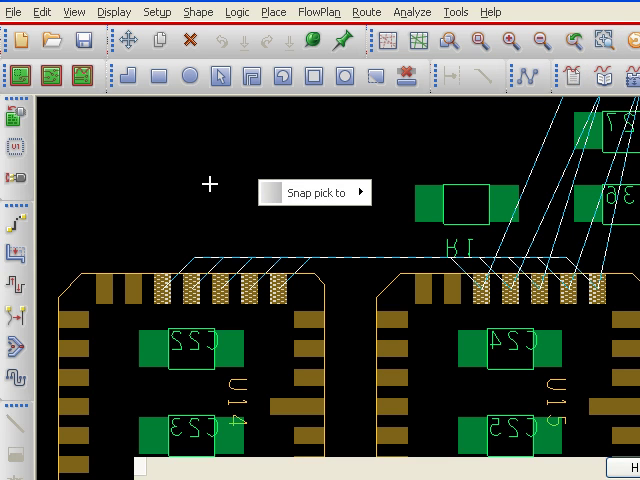
pyautogui.moveTo(160, 244)
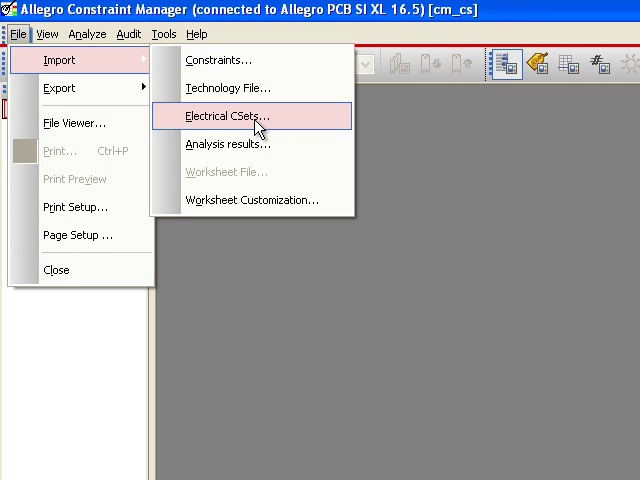
# Step: Import the demo topology file as the DEMO Electrical CSet
pyautogui.click(236, 116)
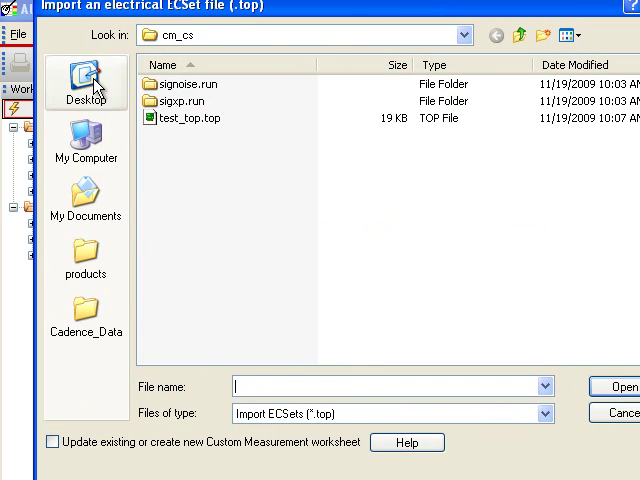
pyautogui.click(86, 82)
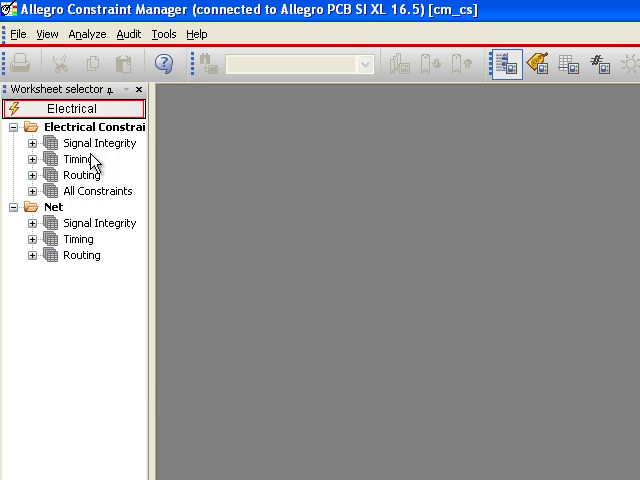
pyautogui.moveTo(30, 188)
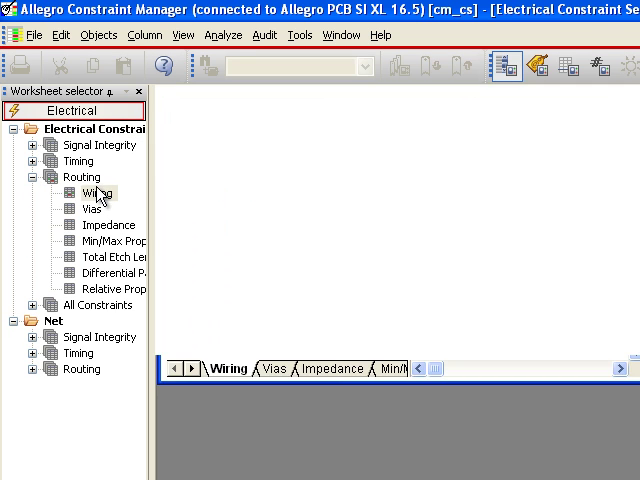
# Step: Review DEMO's Wiring schedule and its U2.52–U15.8 2000–3000 mil propagation delay limits
pyautogui.click(90, 192)
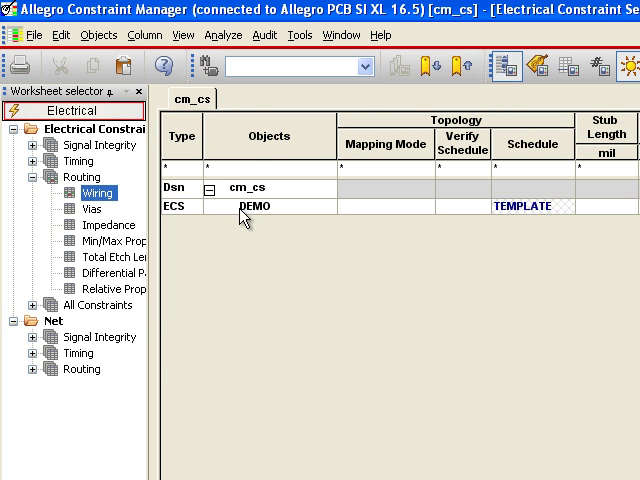
pyautogui.moveTo(528, 208)
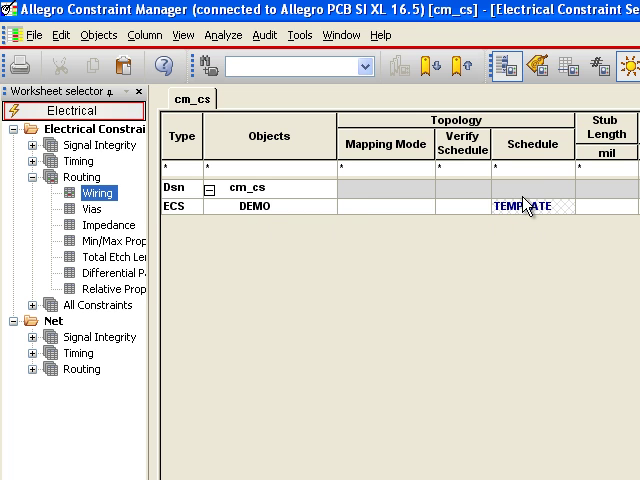
pyautogui.click(100, 240)
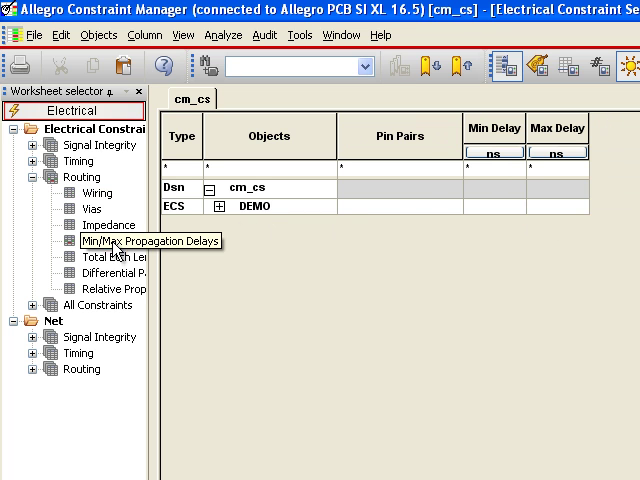
pyautogui.click(220, 206)
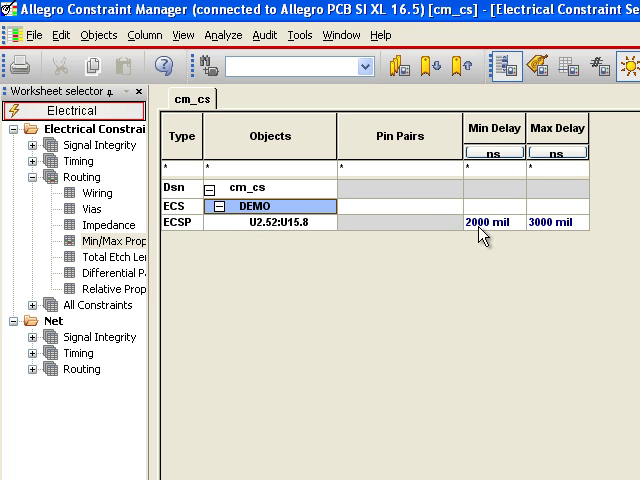
pyautogui.moveTo(544, 232)
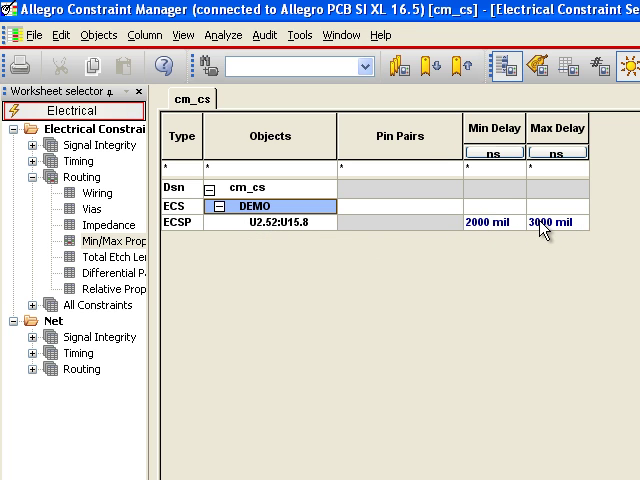
pyautogui.moveTo(490, 244)
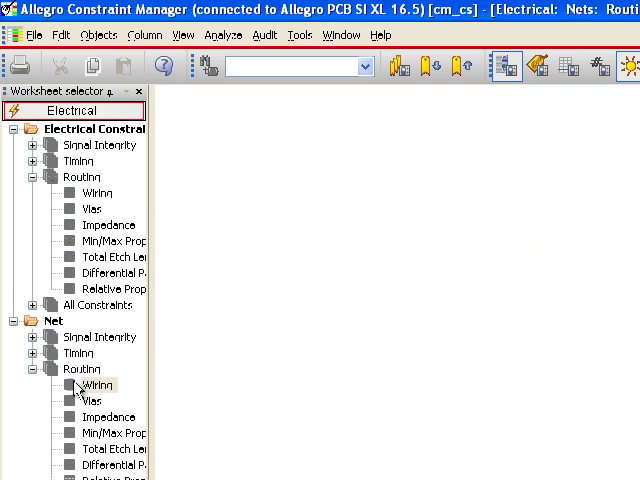
# Step: Reference the DEMO Electrical CSet on nets A2–A5 in the net Wiring worksheet
pyautogui.click(92, 384)
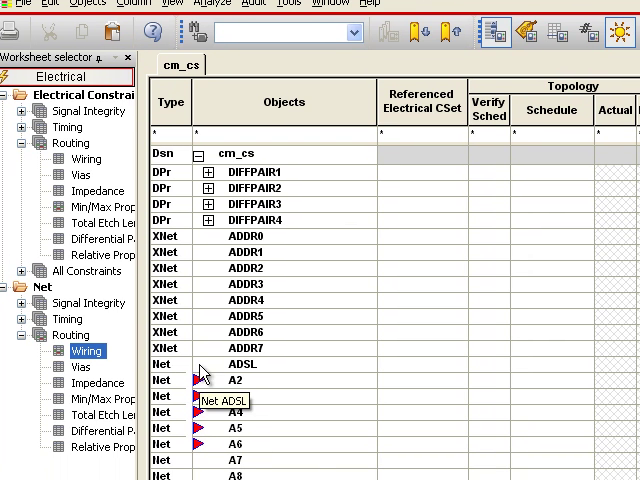
pyautogui.moveTo(220, 400)
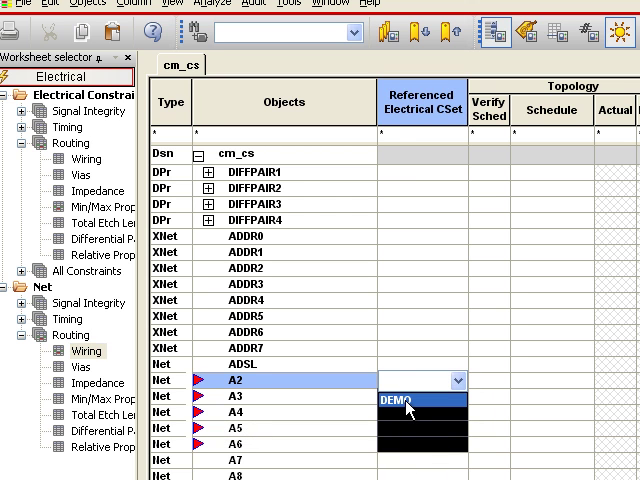
pyautogui.click(404, 400)
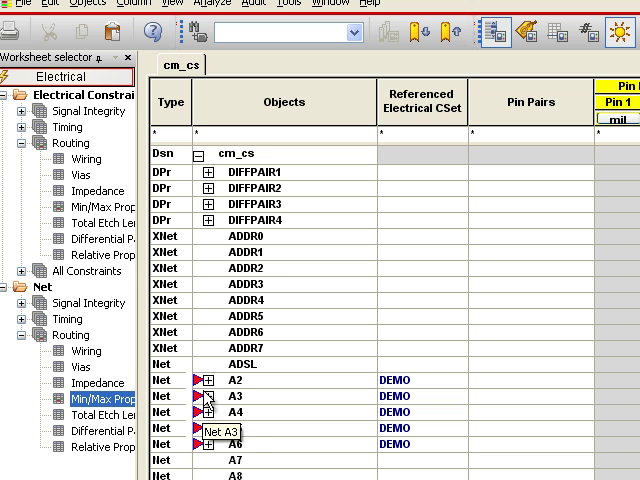
# Step: Expand net A3 in Min/Max Propagation Delays to show pin pairs U2.51:U15.9 and U2.52:U15.8
pyautogui.click(208, 380)
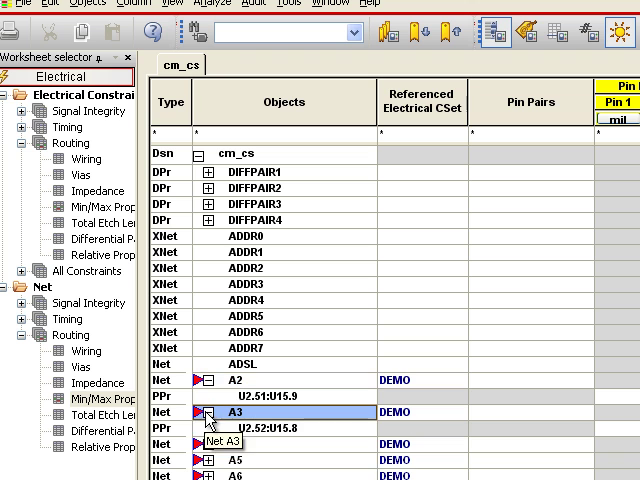
pyautogui.moveTo(262, 444)
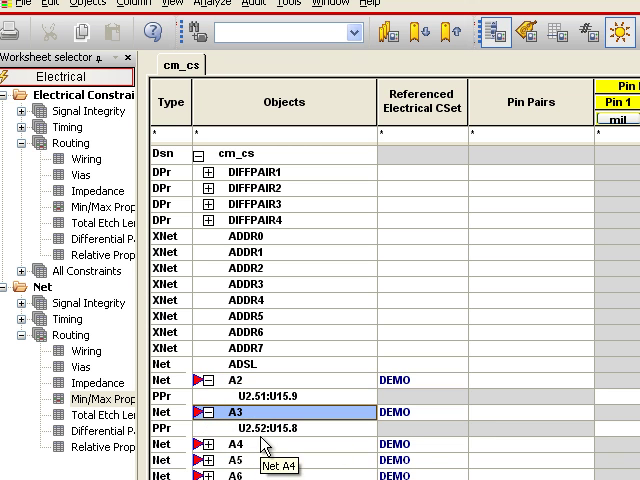
pyautogui.moveTo(262, 444)
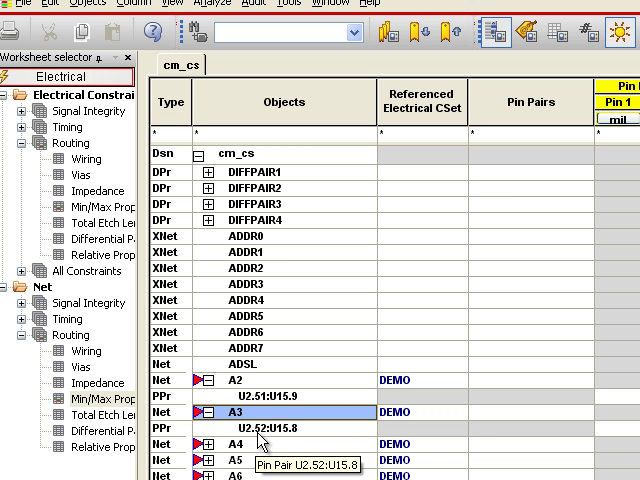
pyautogui.moveTo(304, 440)
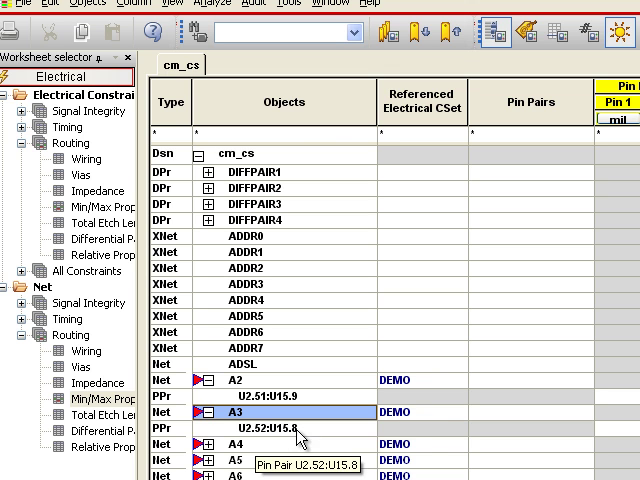